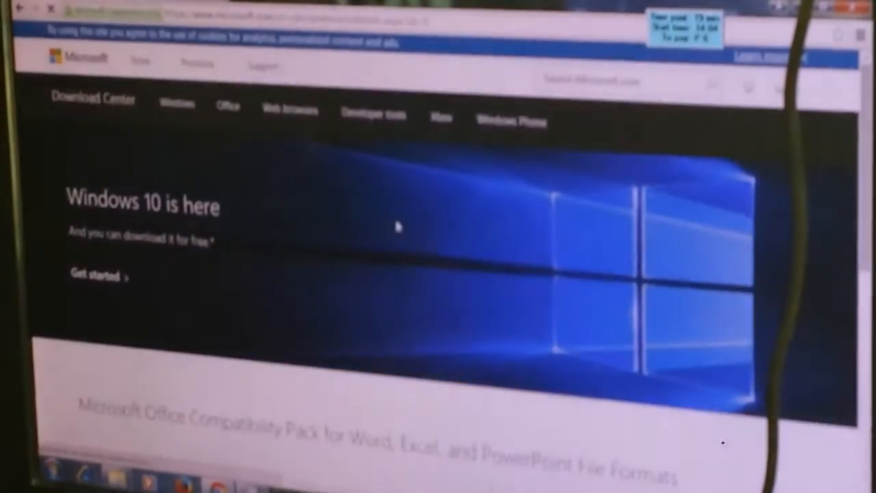
pyautogui.scroll(-3)
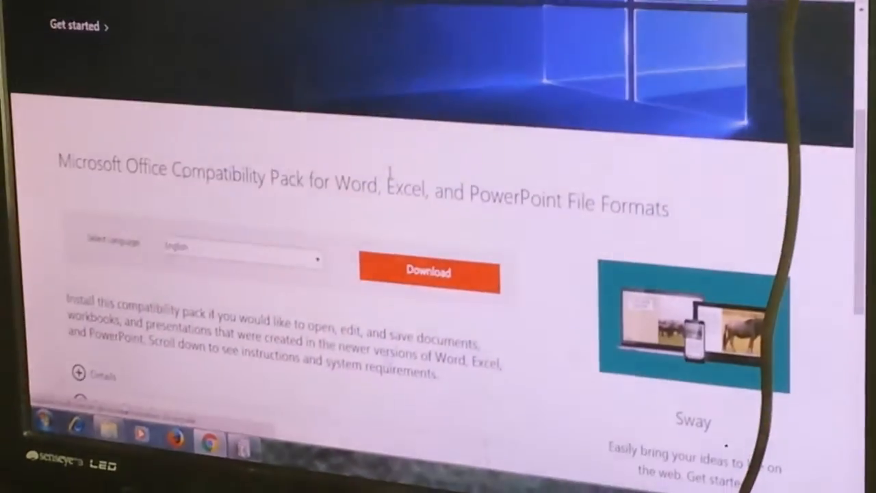